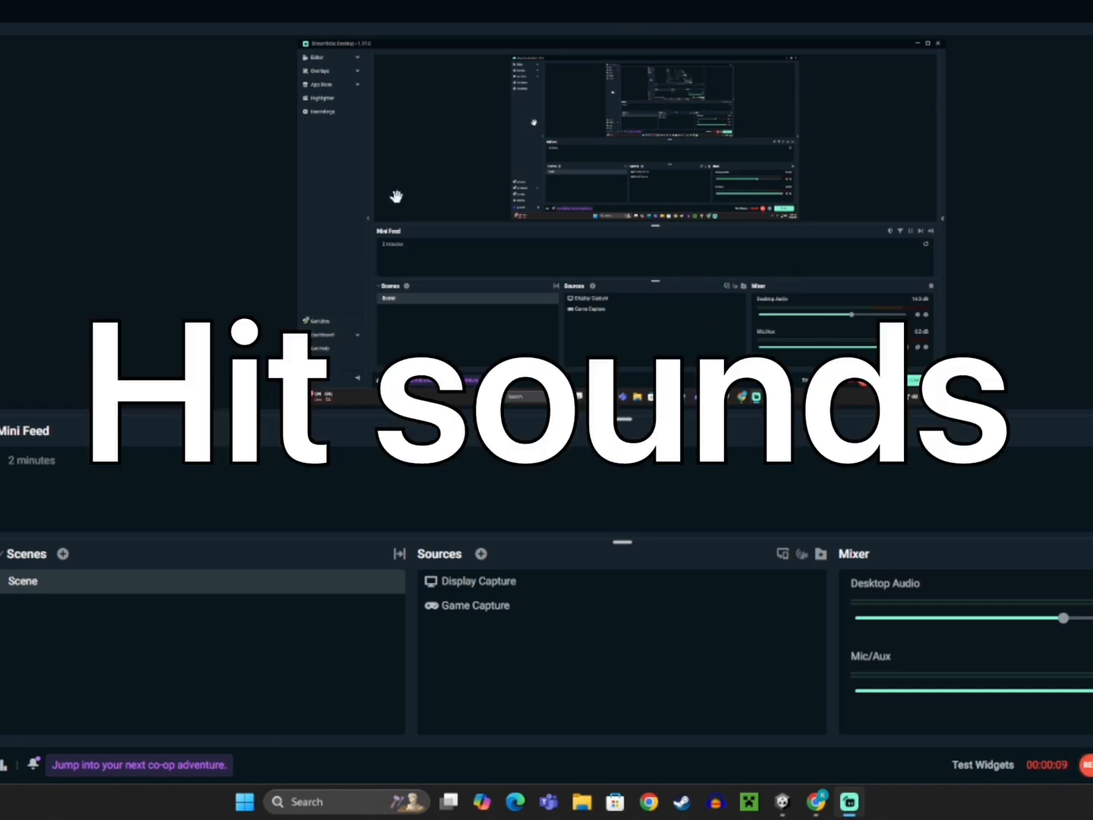
mouse_move(1037, 477)
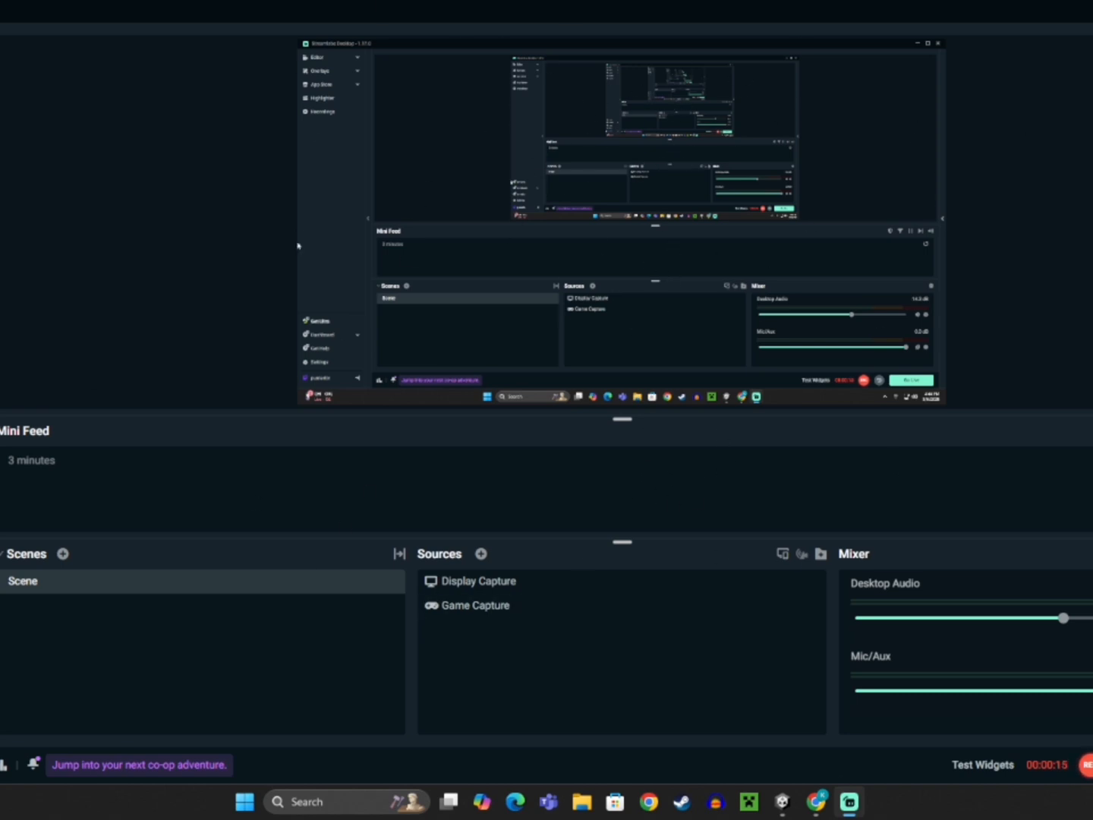
mouse_move(711, 54)
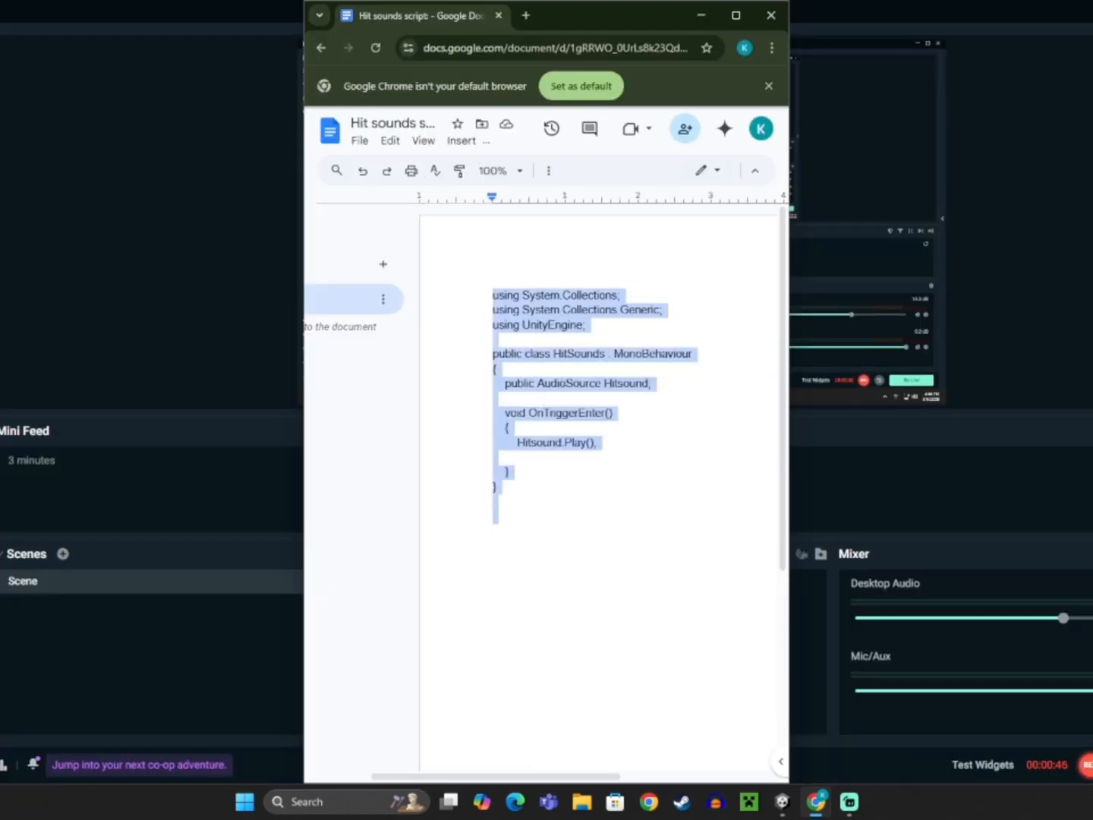
- Switch from the Hit sounds script document to the Unity project
click(782, 802)
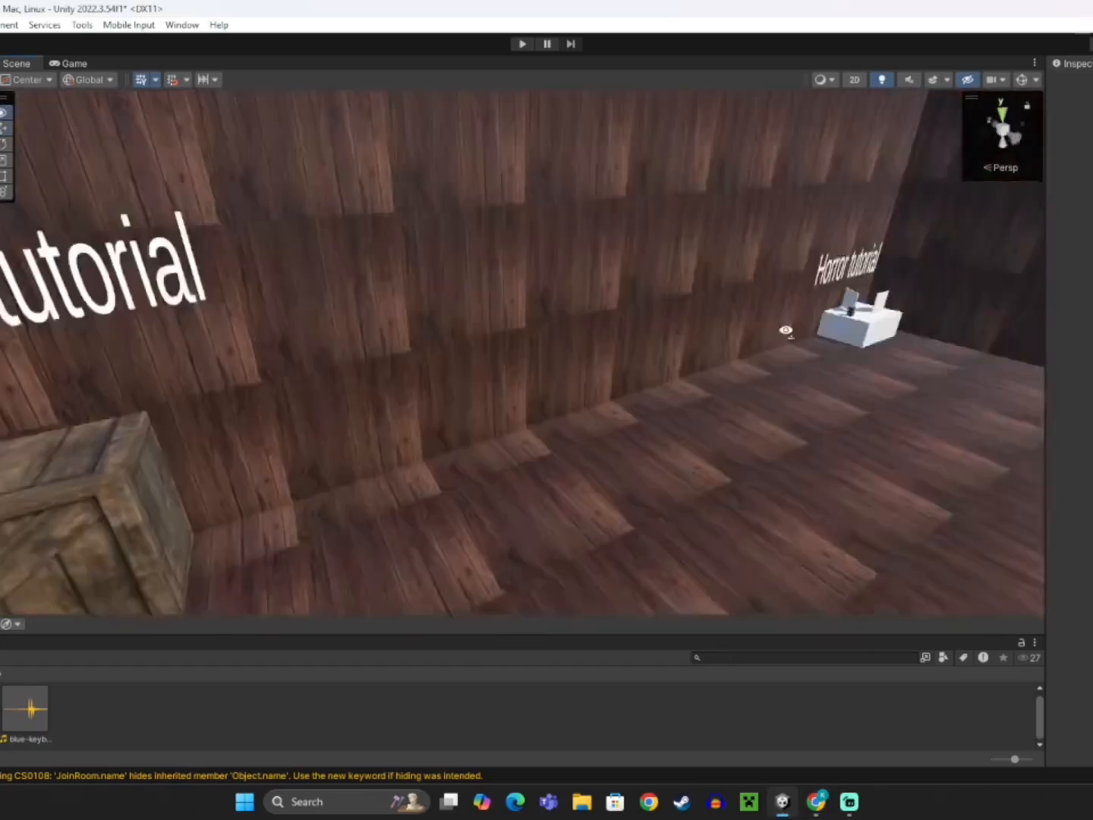
- Zoom and orbit the Scene view to frame the crate under the HITSOUND sign
scroll(down, 3)
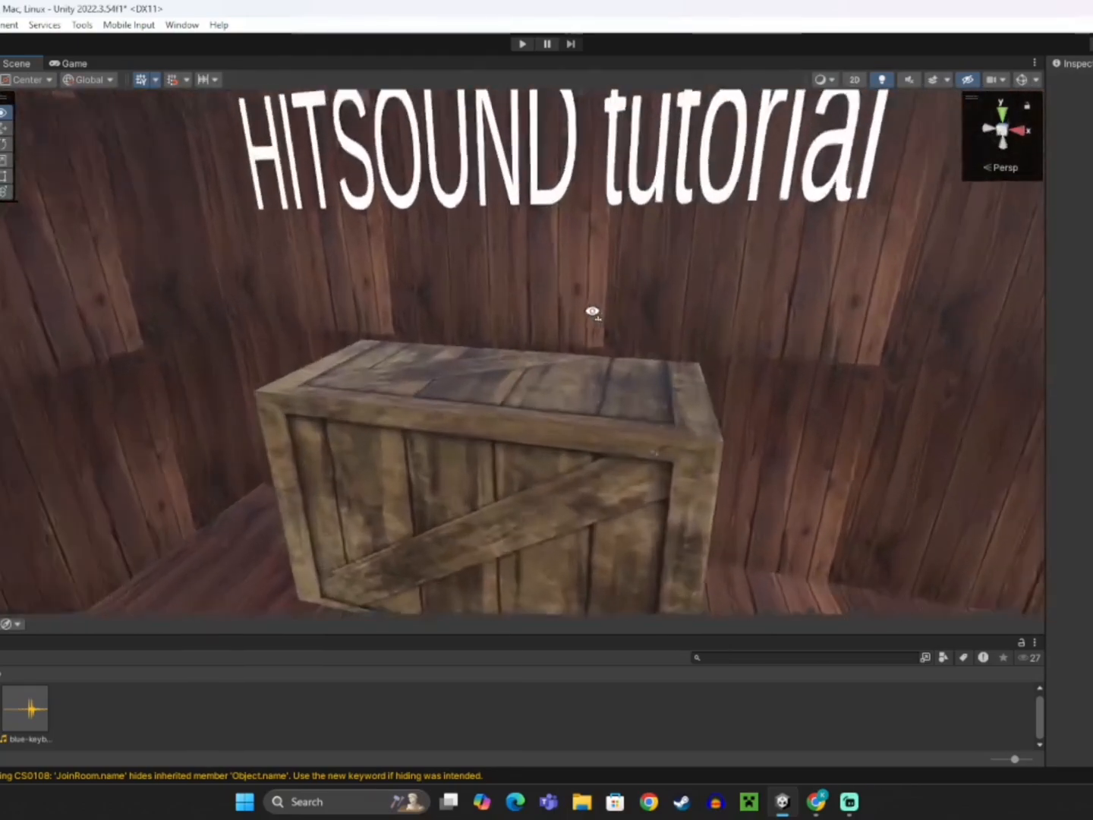
drag(592, 311, 581, 389)
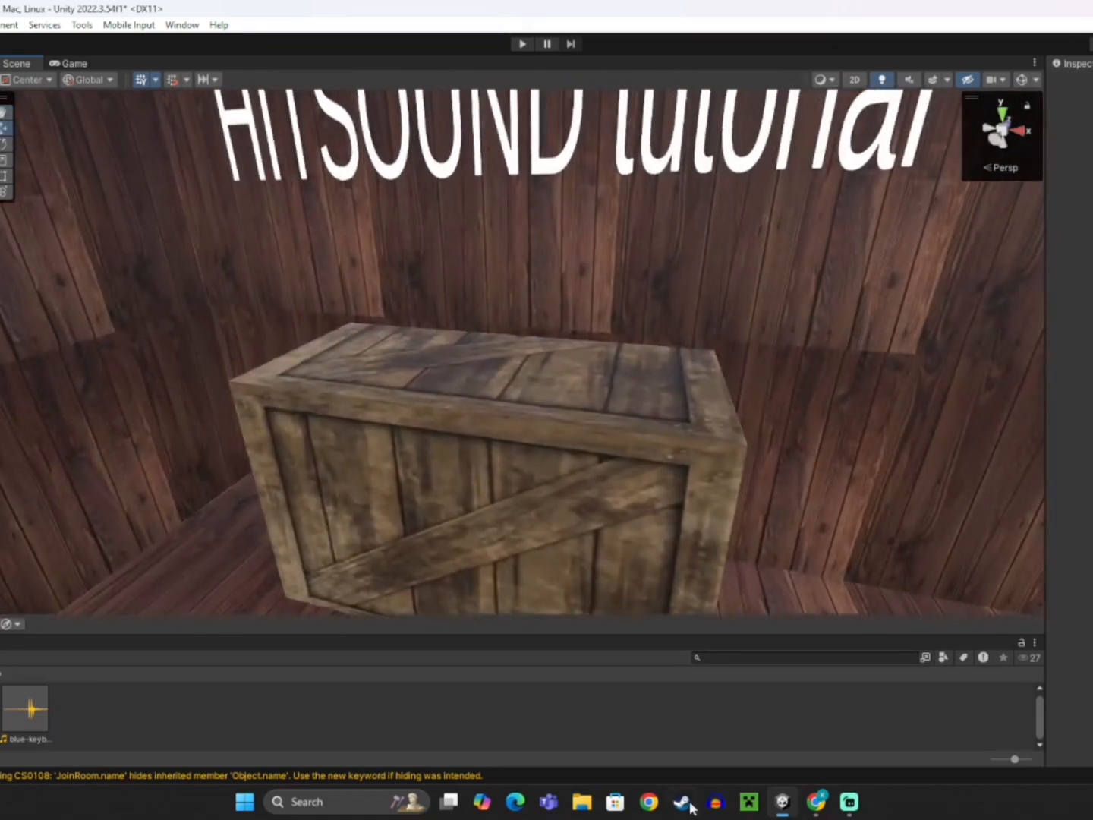
- Search the web for 'audio' and go to the audio.com site
click(646, 801)
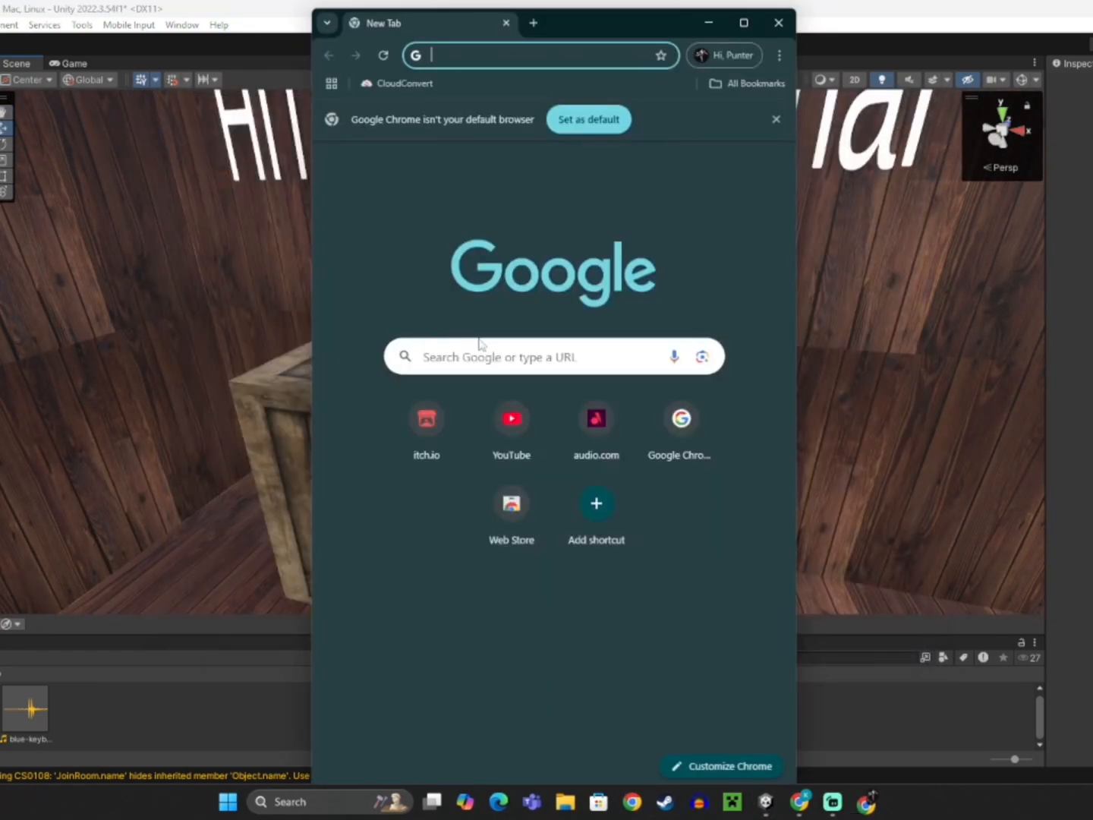
click(553, 356)
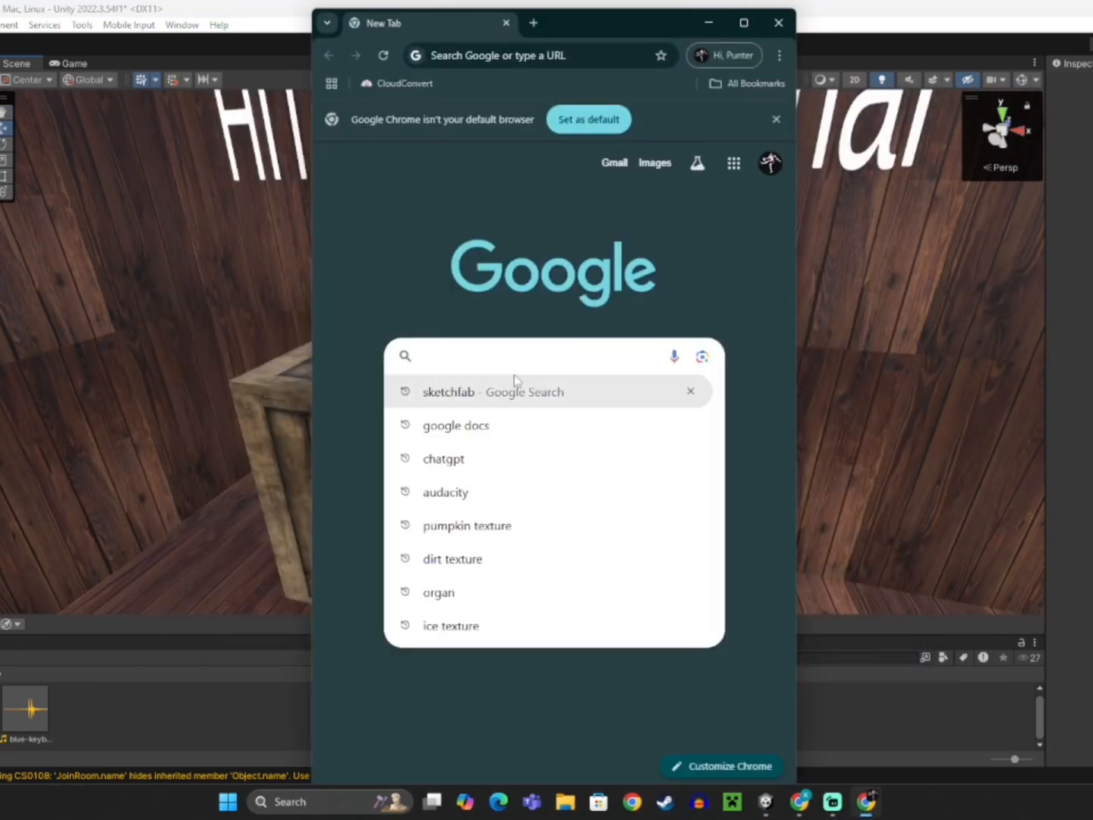
text(audio)
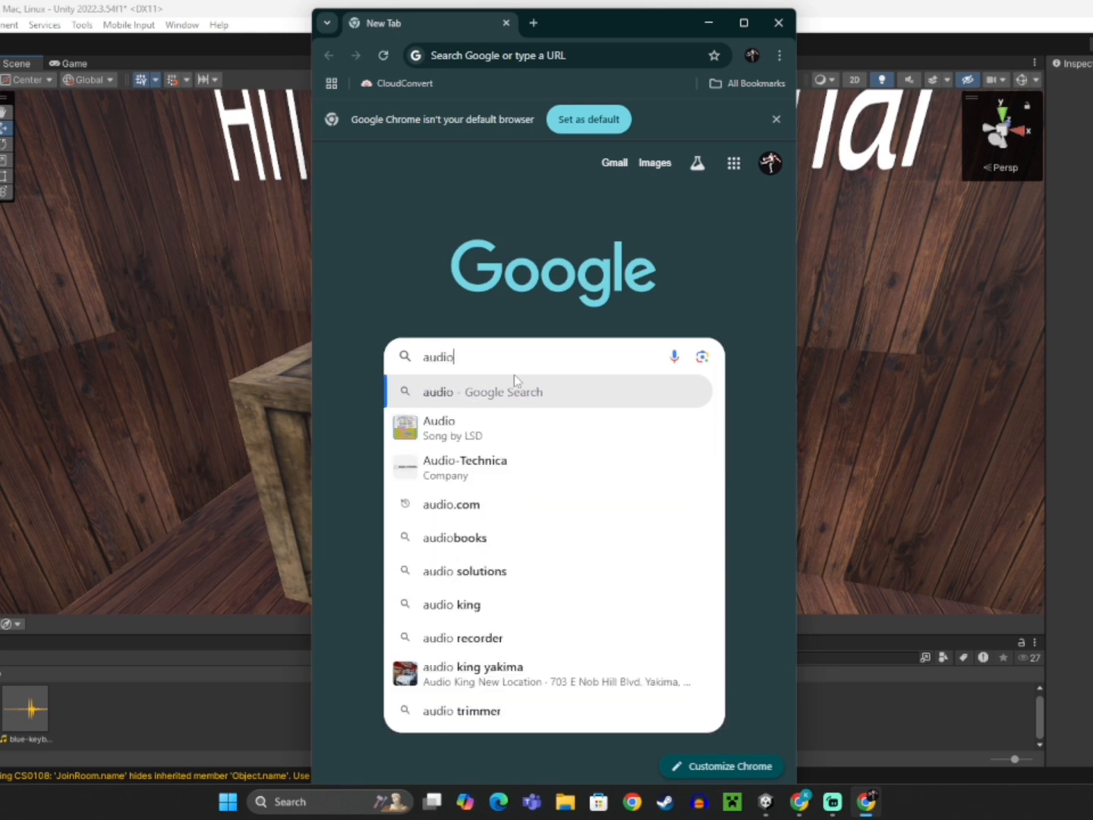
click(451, 504)
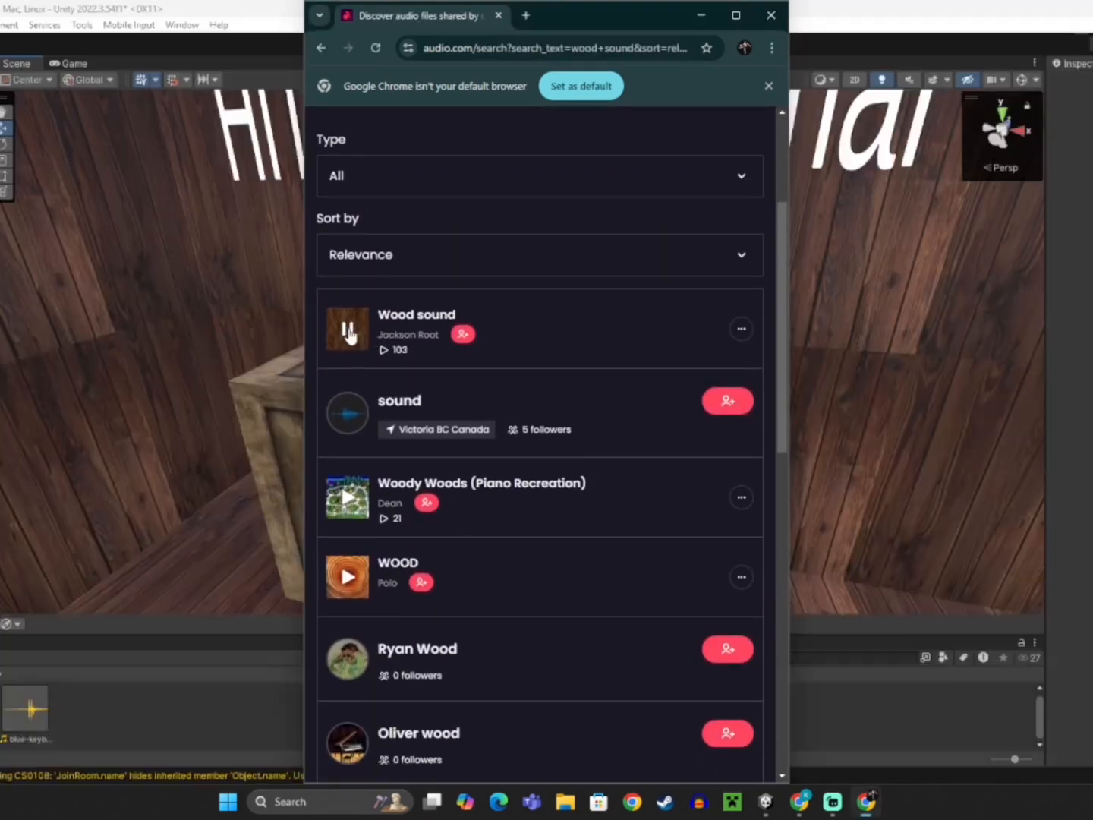
- Preview the Wood sound clip on audio.com and download it
click(348, 328)
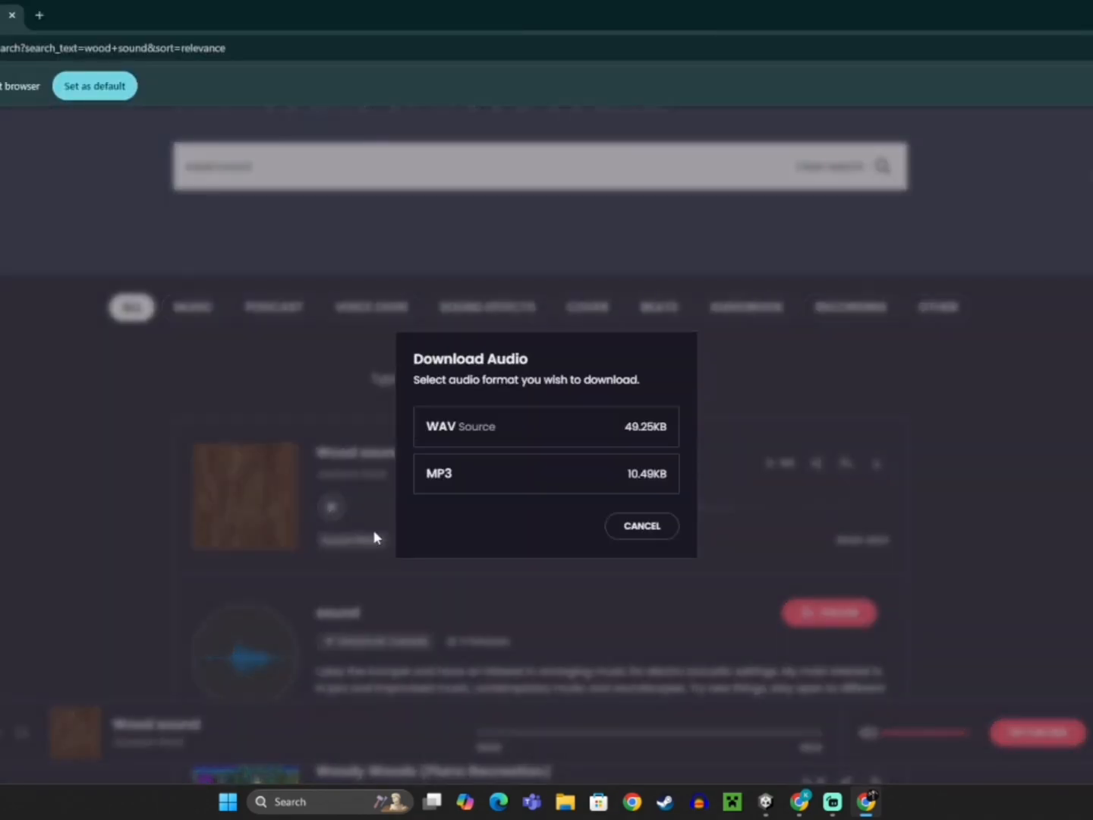
click(640, 525)
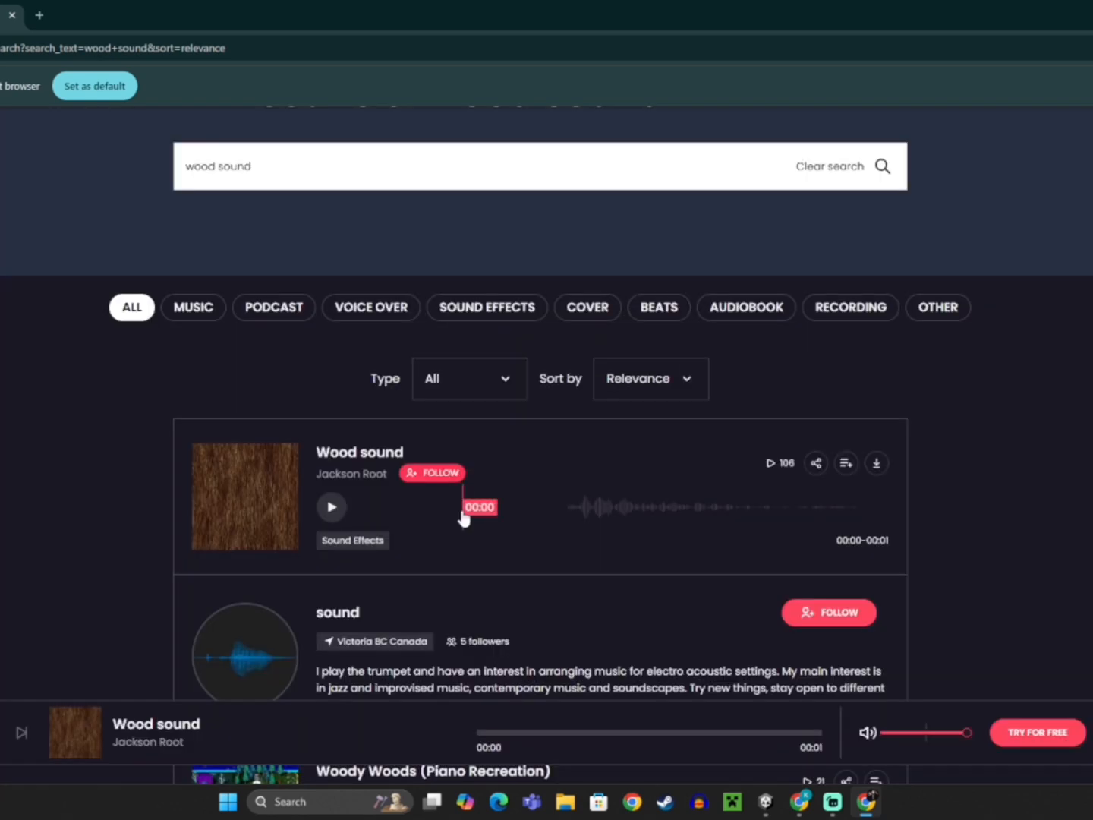
click(876, 462)
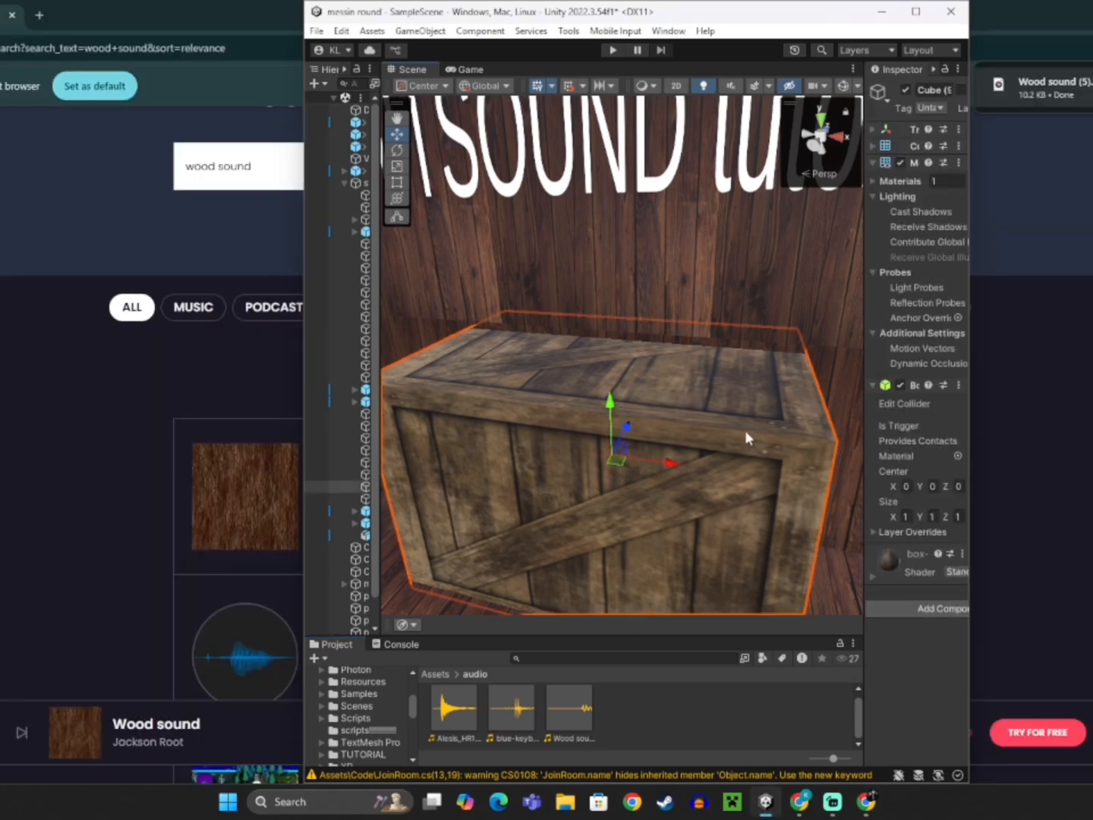
- Open the project's scripts folder listing Jumpscare, OnlyUp, SaveColor and SaveManager
click(355, 729)
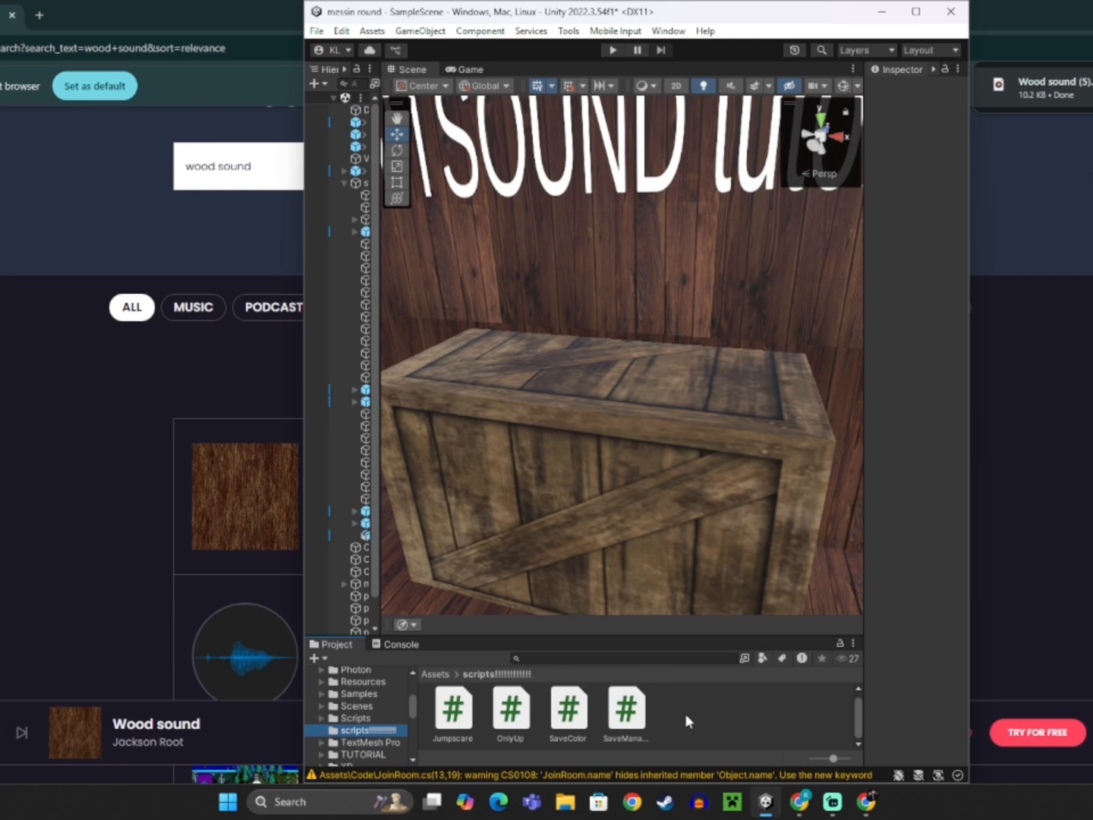
mouse_move(604, 748)
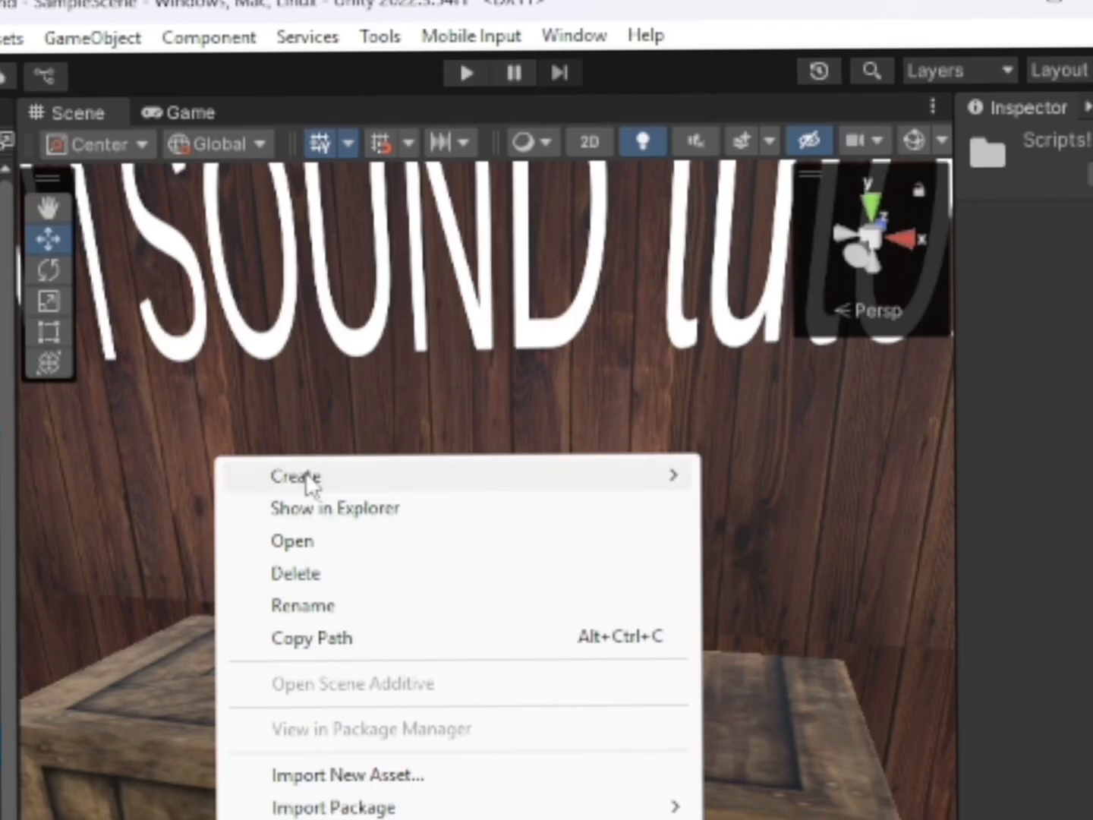
- Create a new C# script from the Project window's Create menu
click(296, 477)
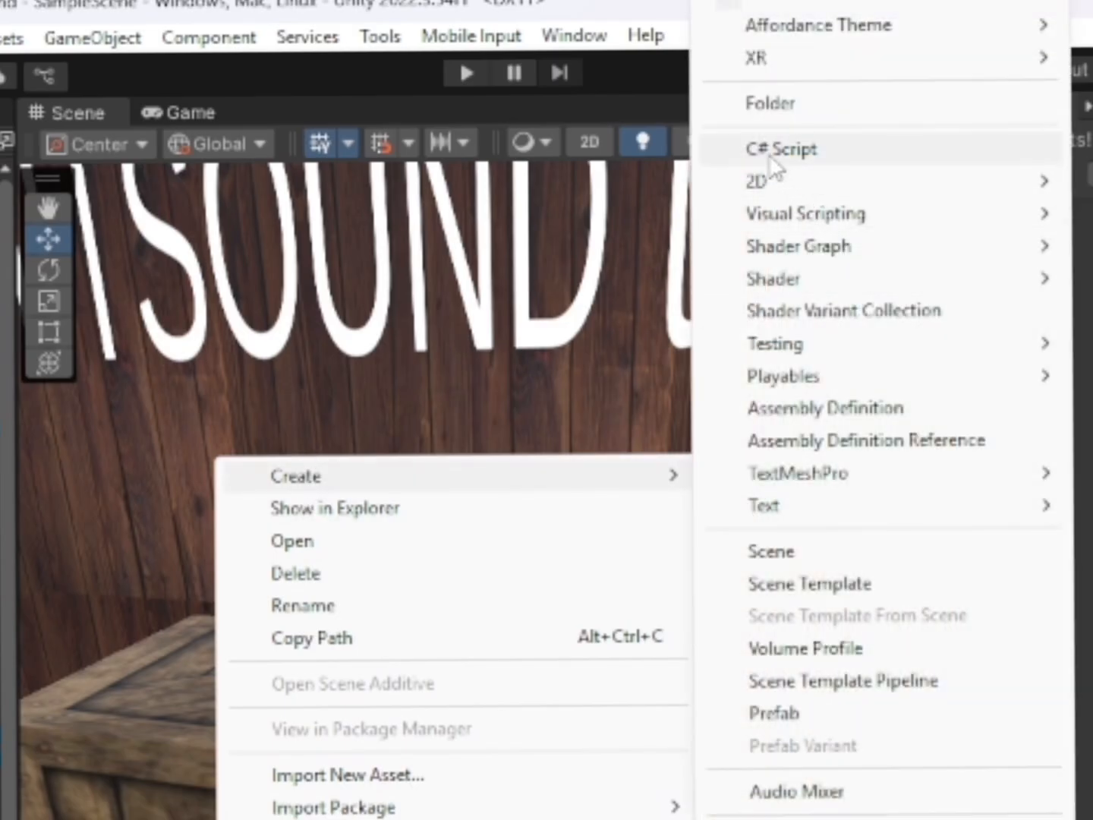
click(781, 149)
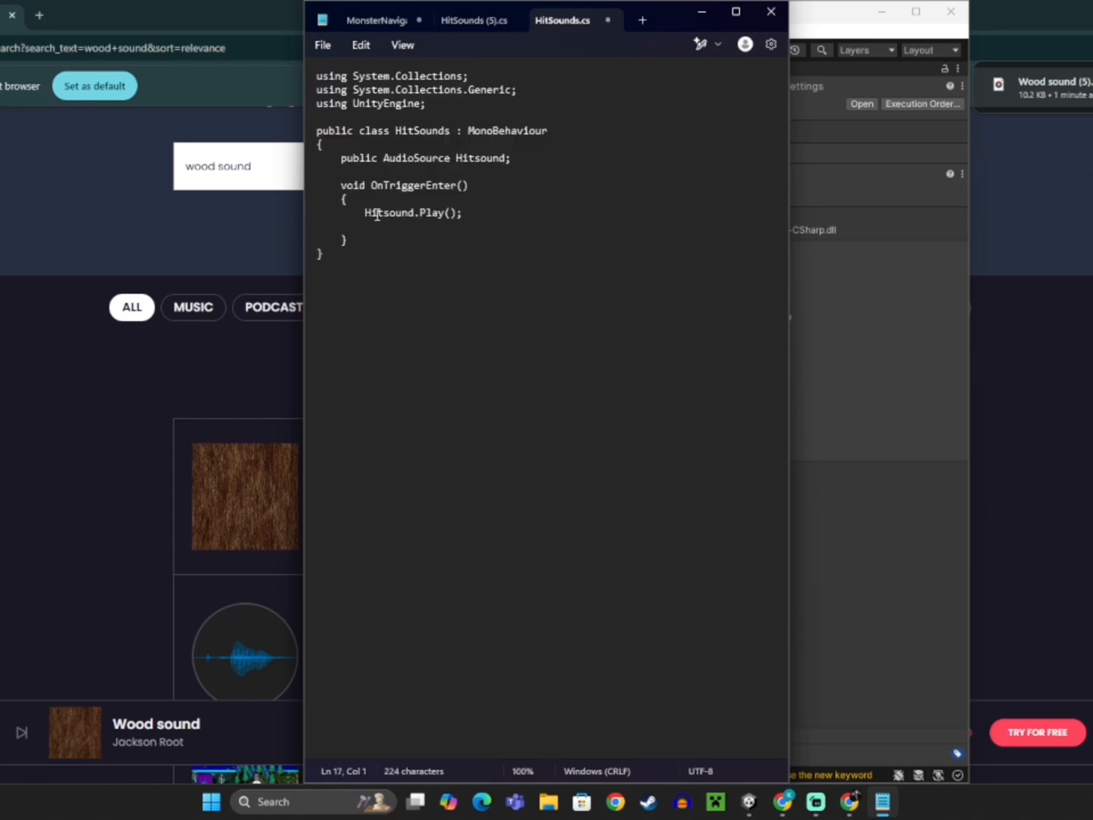
- Save HitSounds.cs in Notepad with the AudioSource and OnTriggerEnter code
click(322, 44)
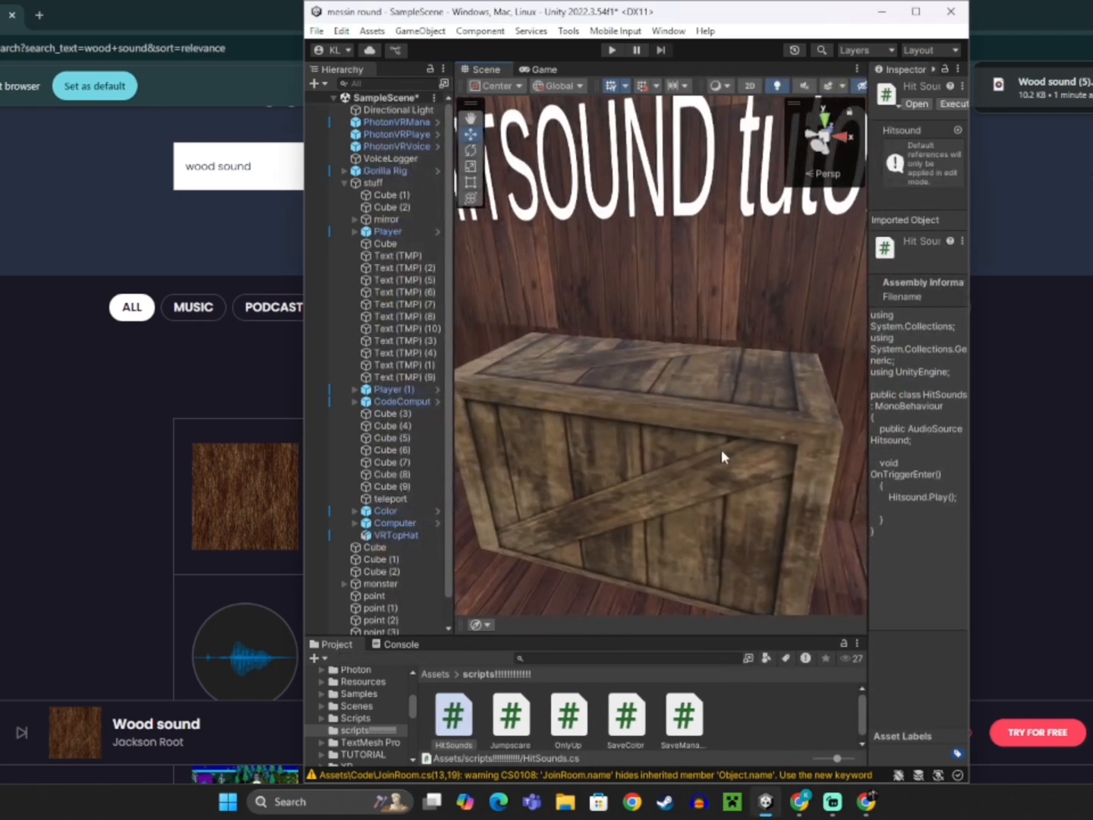
mouse_move(721, 460)
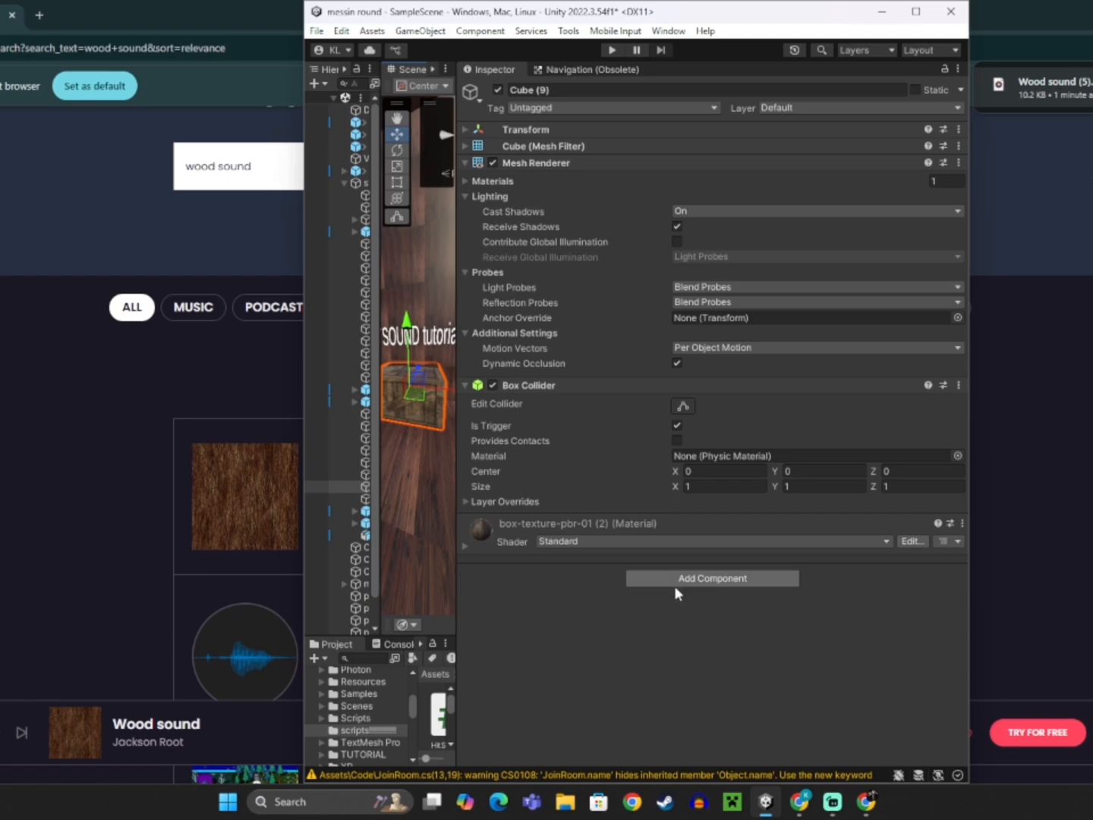
- Add Audio Source and Hit Sounds components to Cube (9) via Add Component search
click(711, 578)
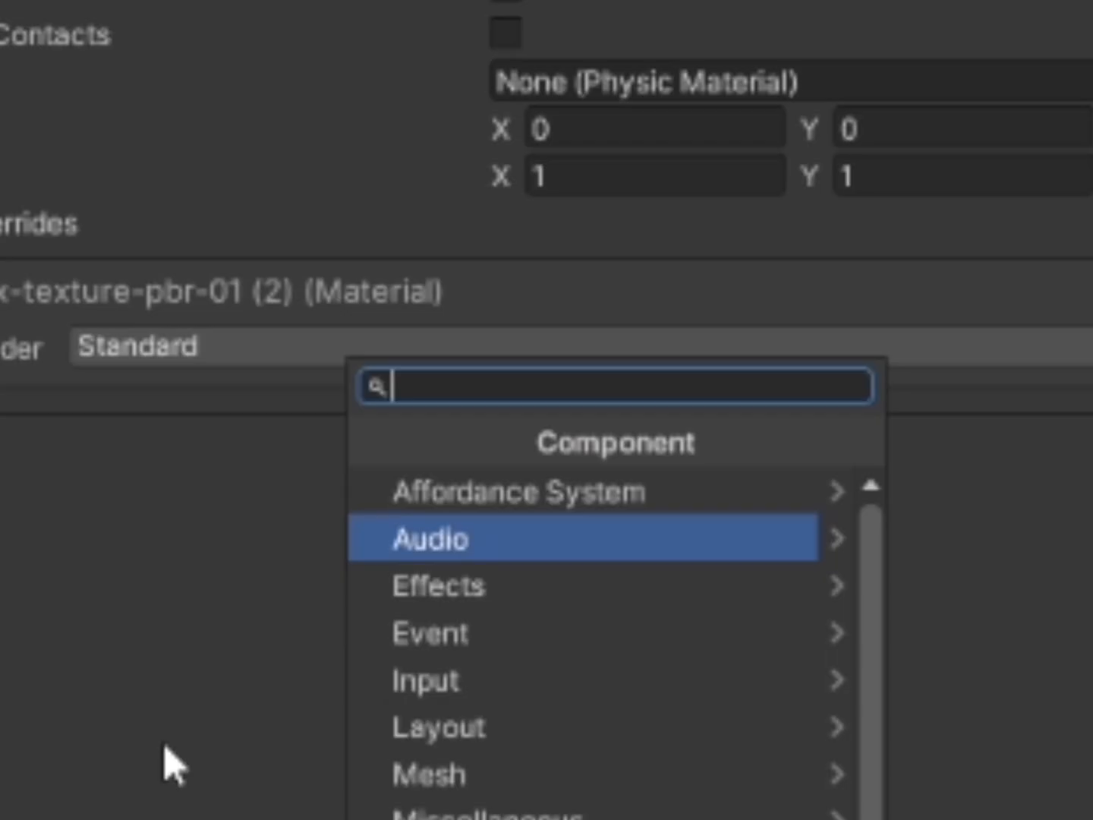
text(audio sou)
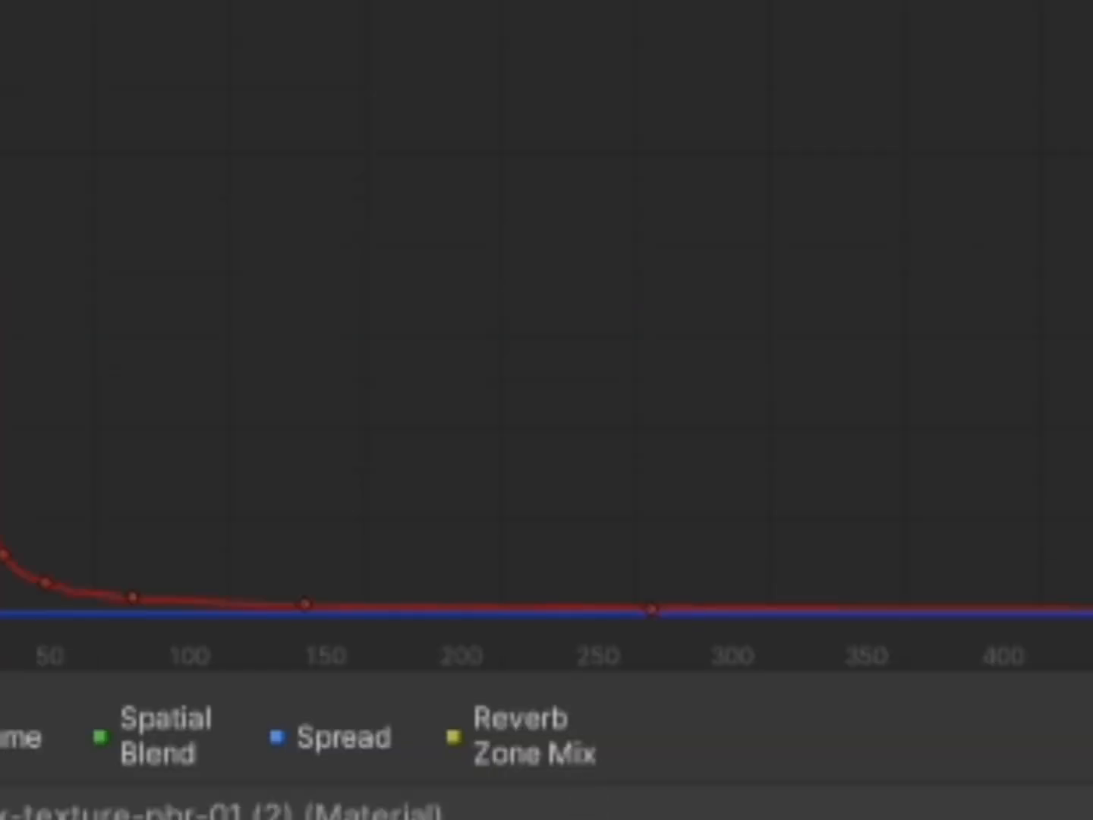
text(hi)
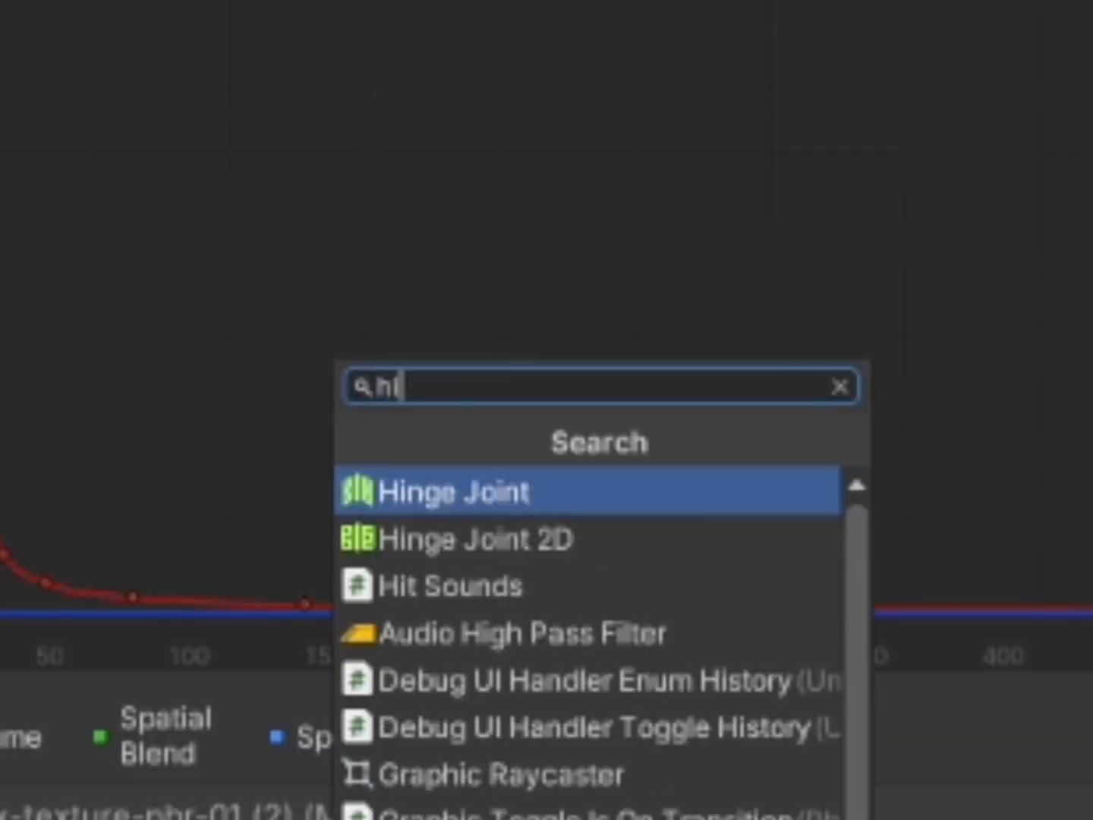
text(t)
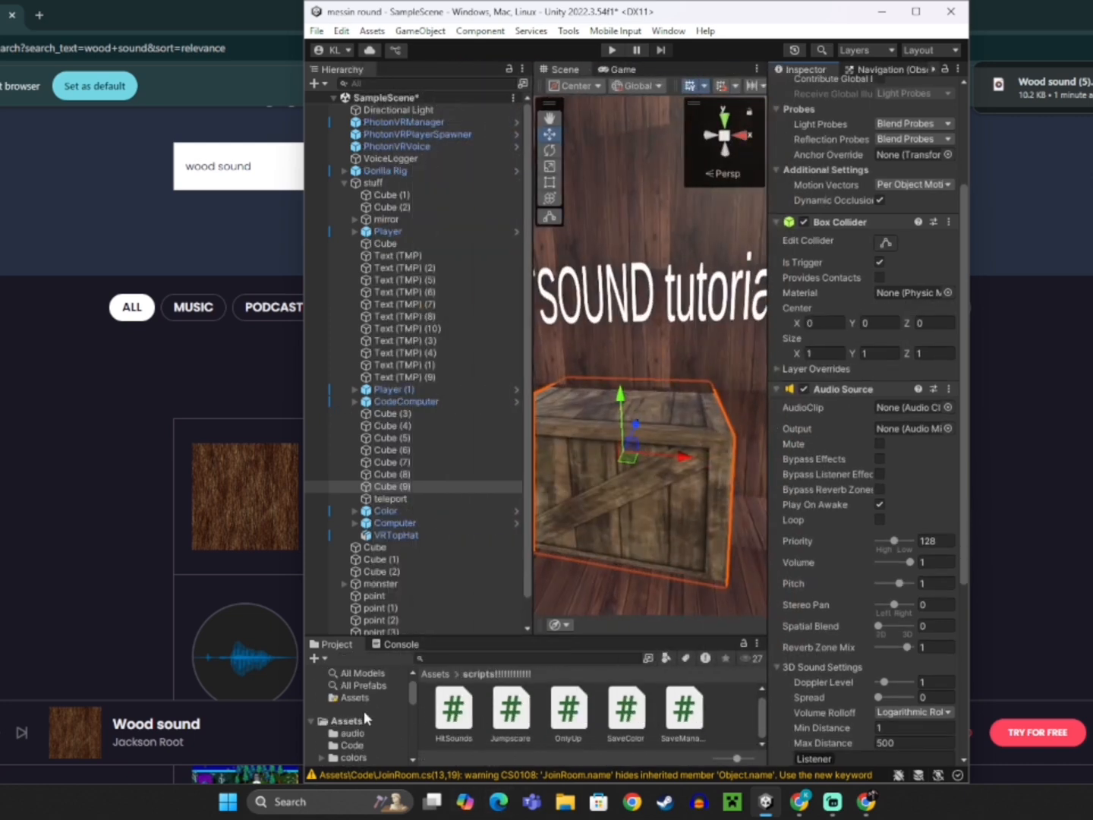
- Assign the Wood sound clip to the Audio Source from Assets/audio and disable Play On Awake
click(352, 733)
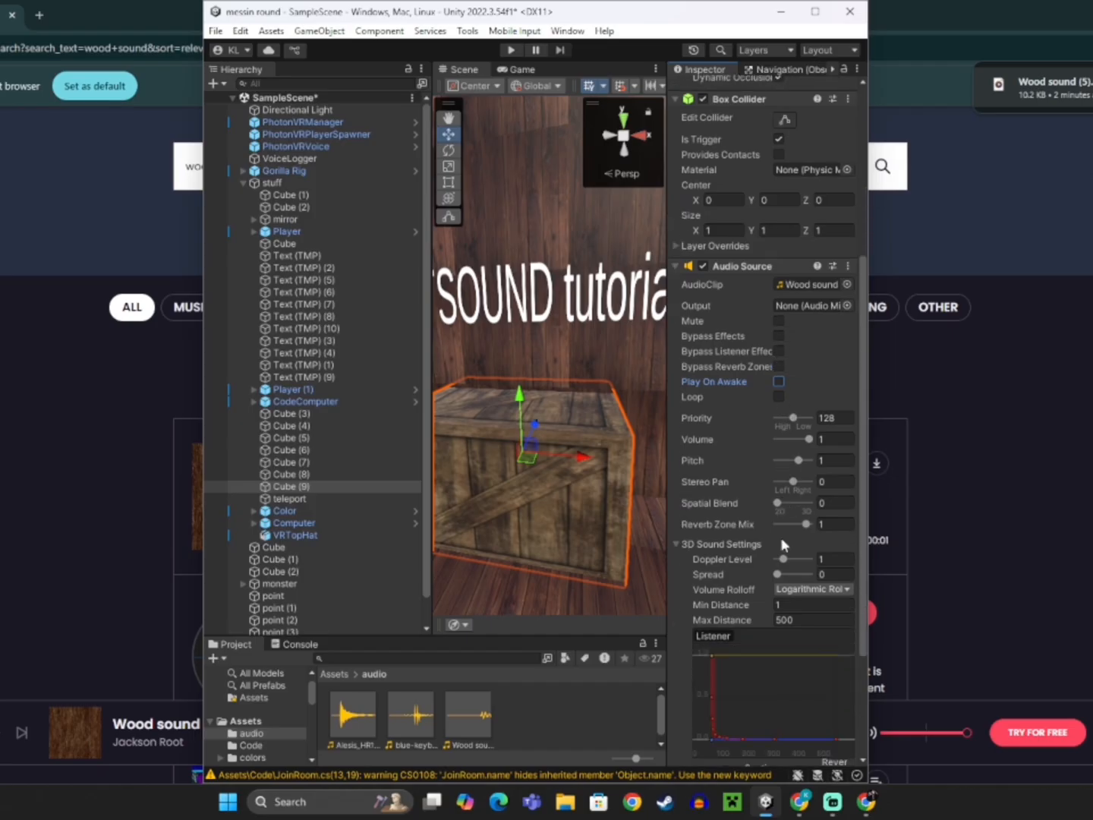
scroll(down, 3)
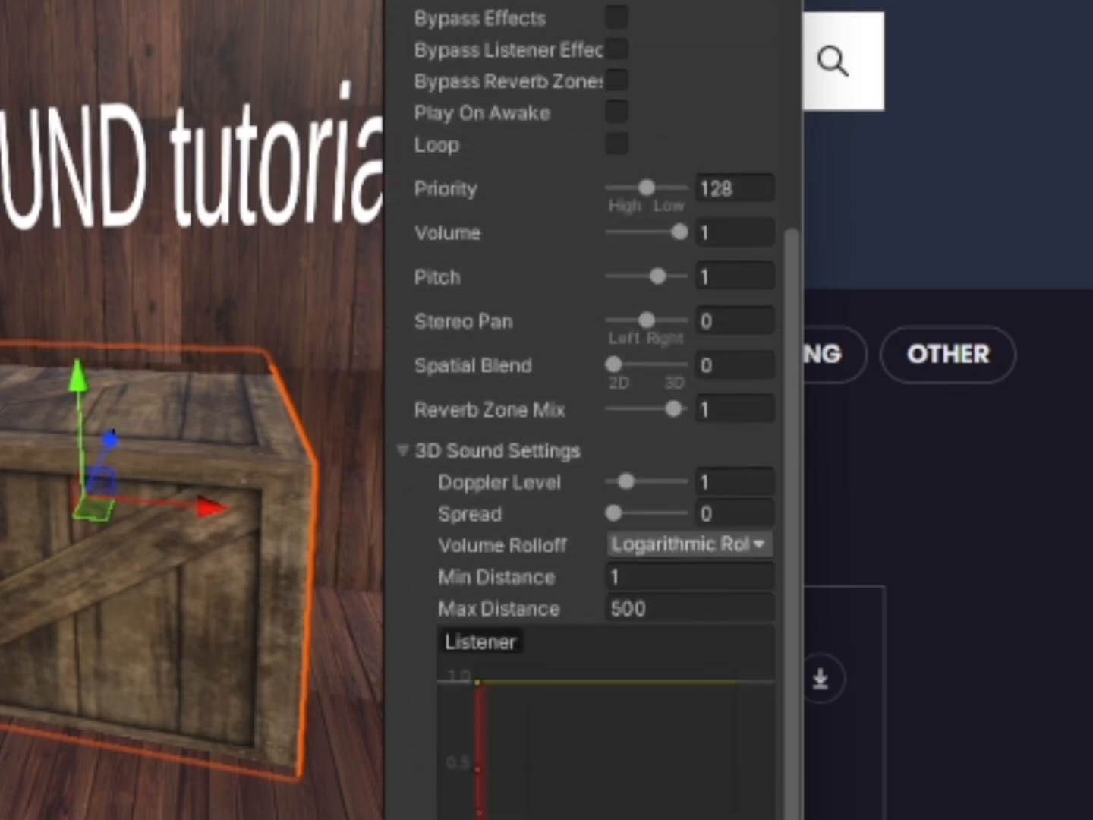
scroll(down, 3)
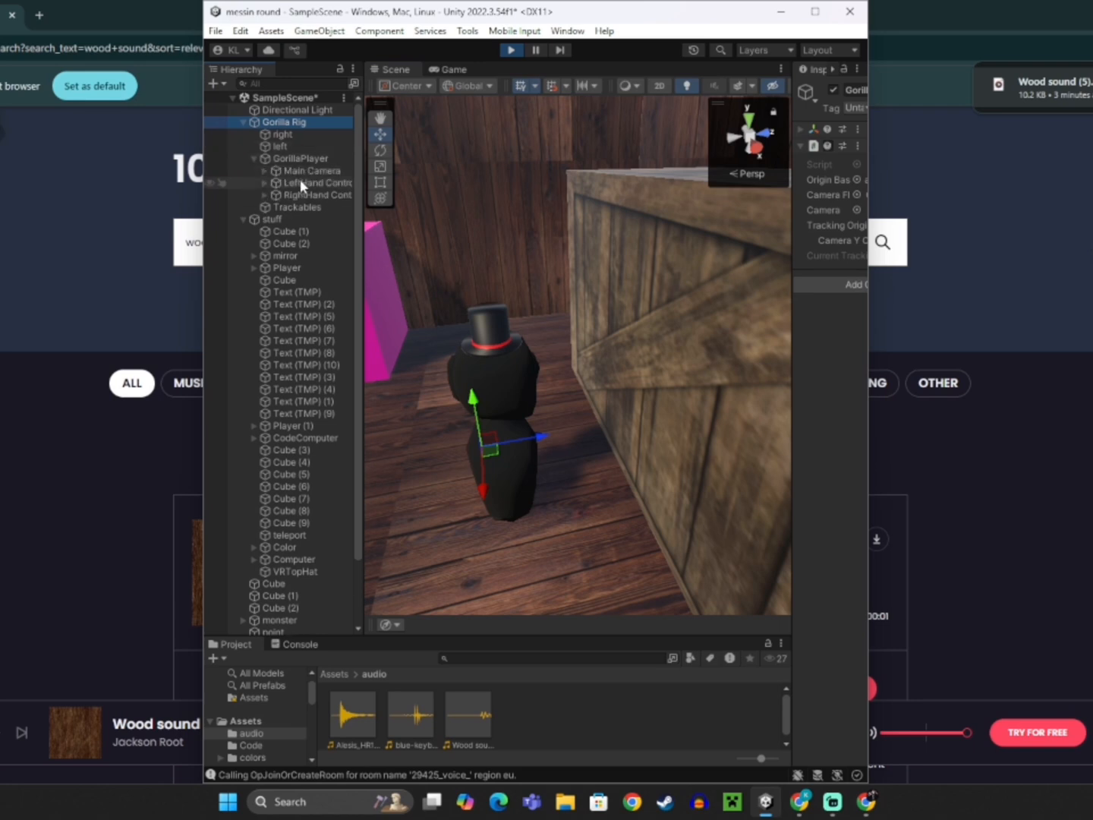
click(314, 183)
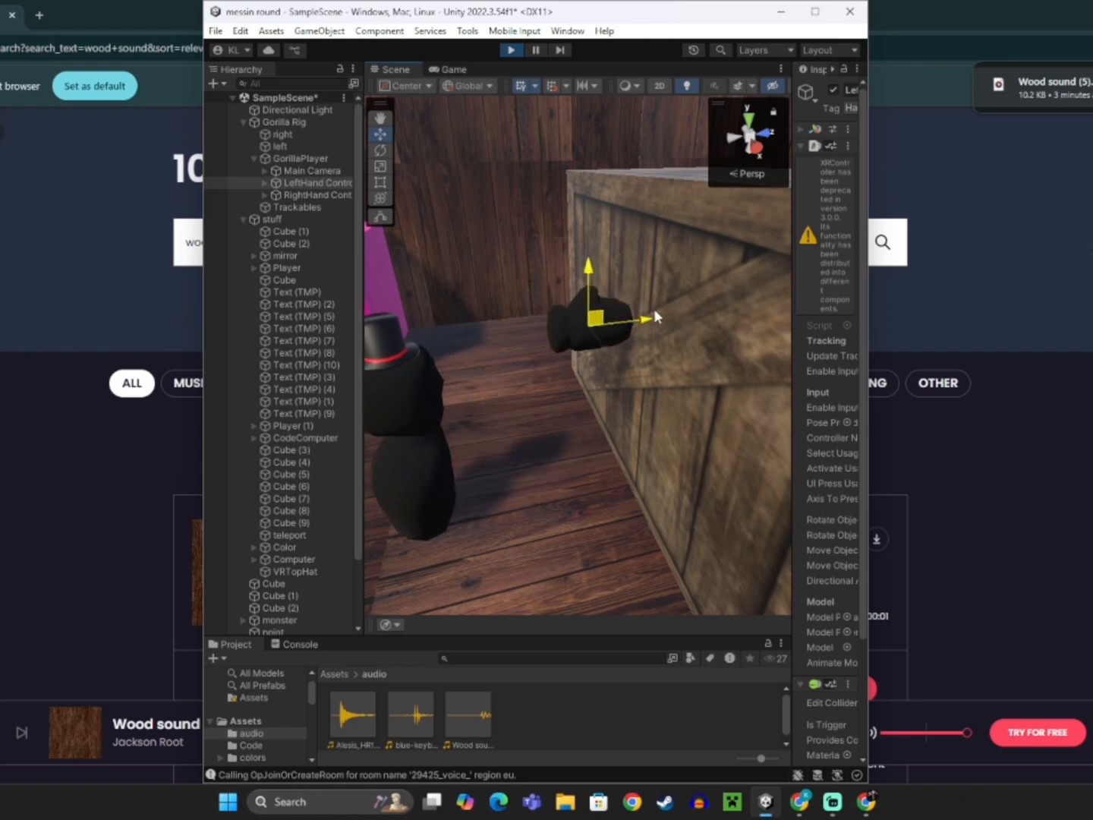
click(511, 50)
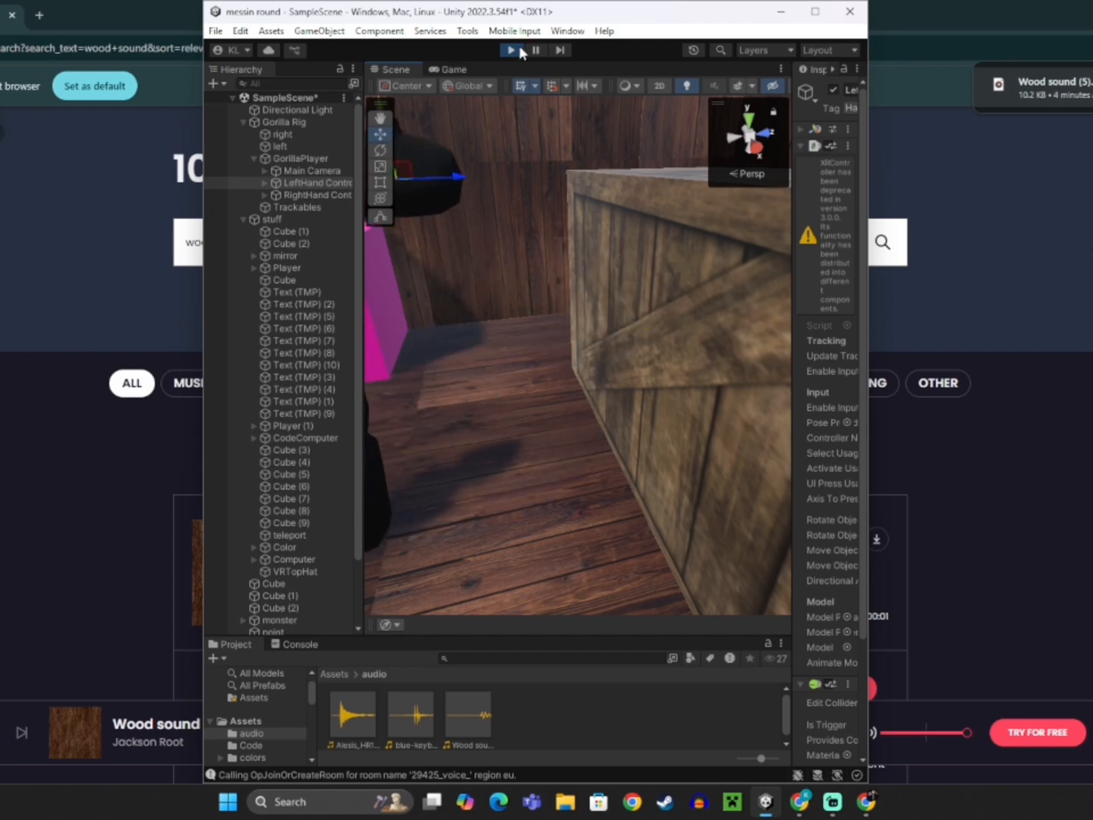
click(510, 50)
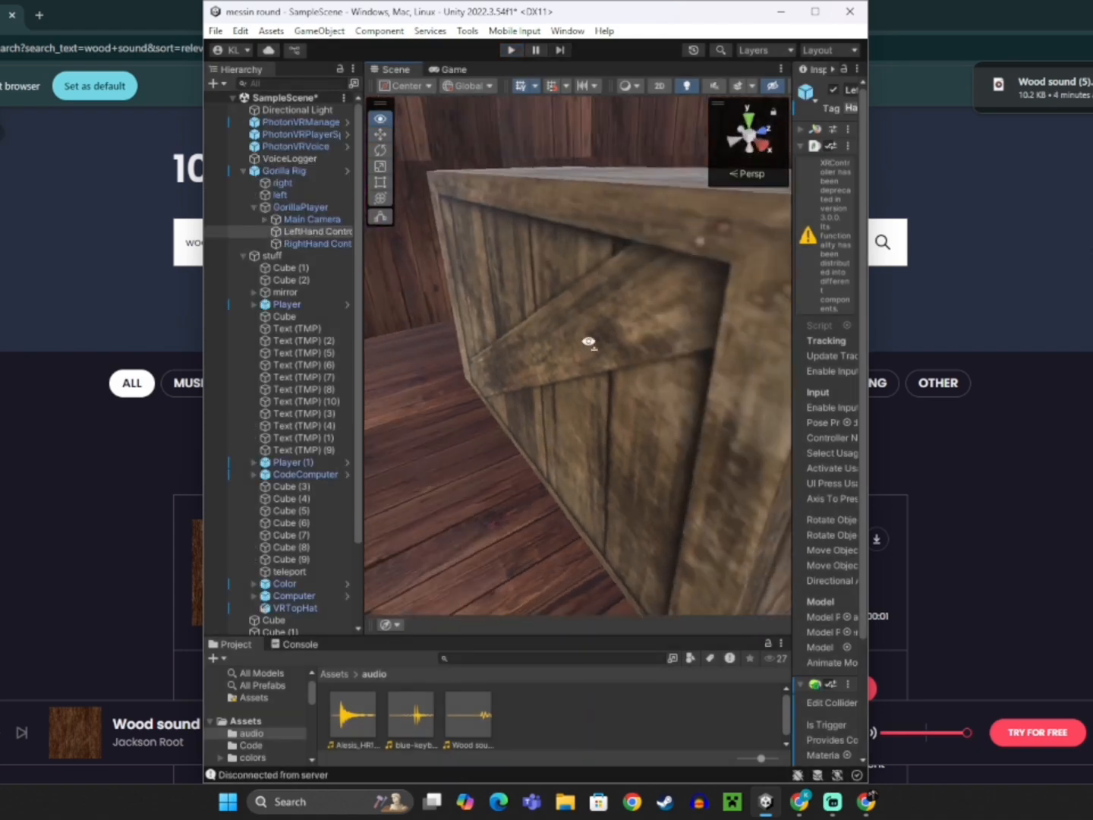